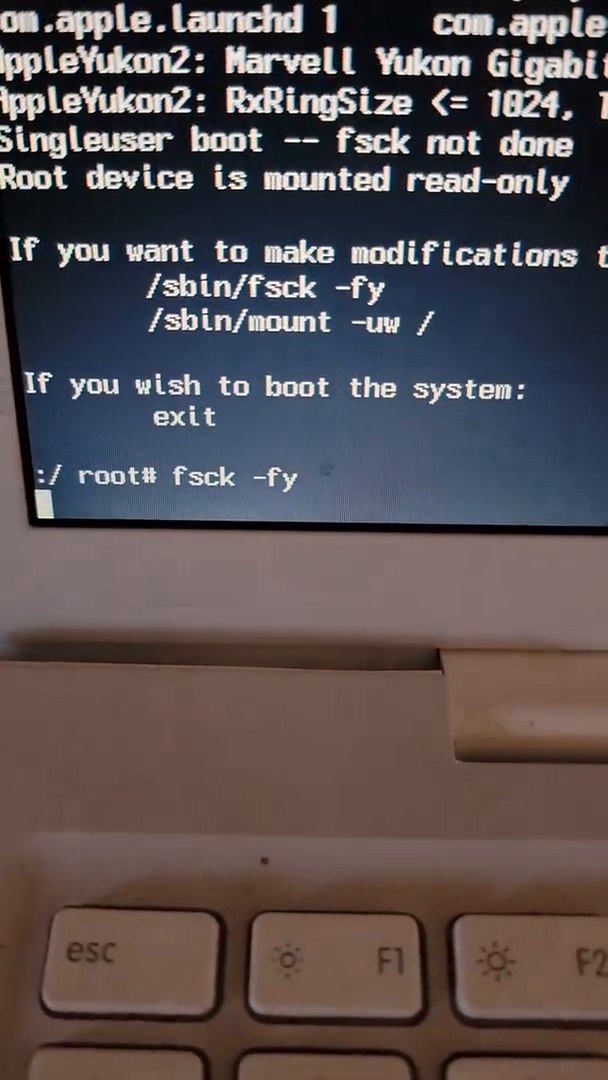
- Run /sbin/fsck -fy to check and repair the startup disk until Macintosh HD reports OK
{"action": "key", "text": "Return"}
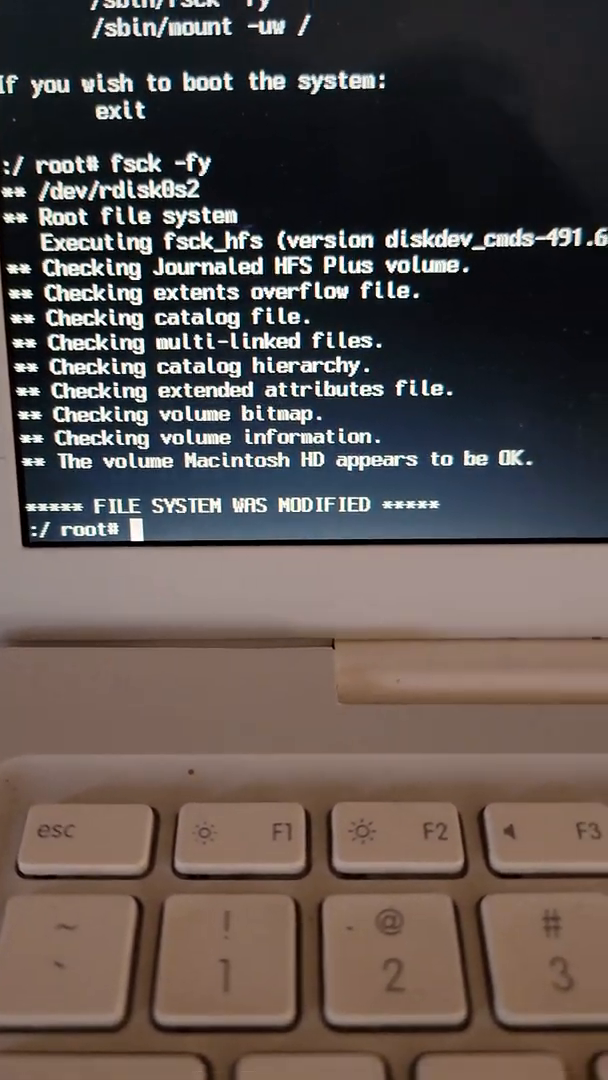
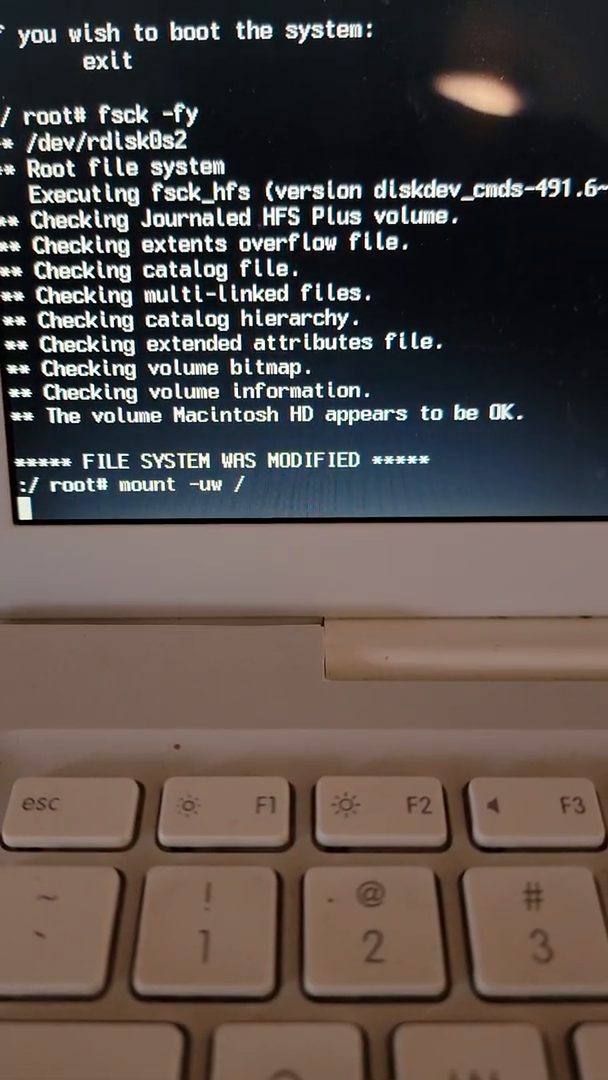
- Remount the root file system read-write with mount -uw /
{"action": "key", "text": "Return"}
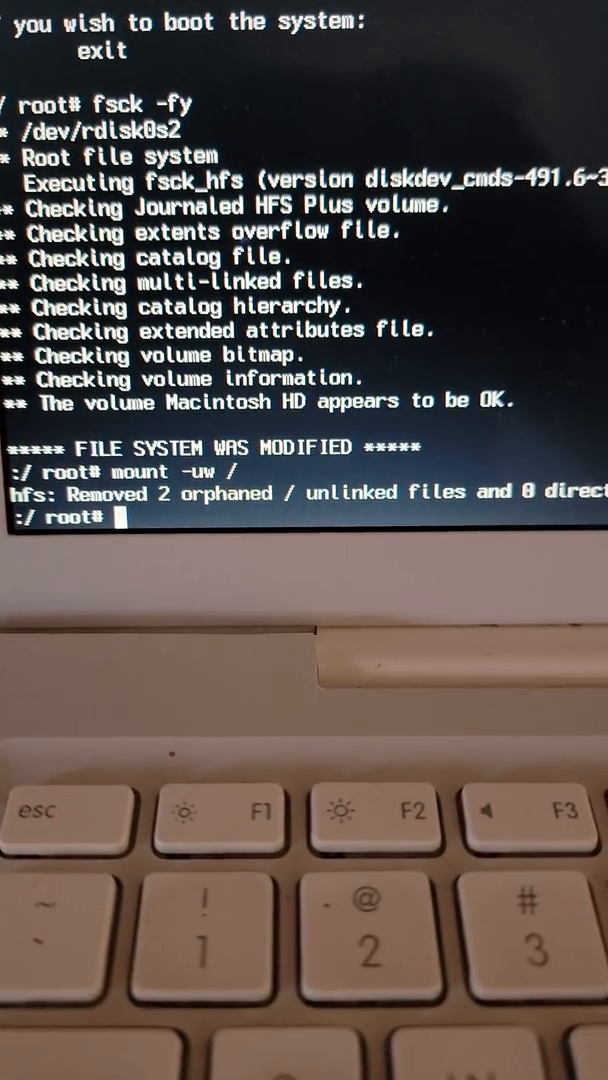
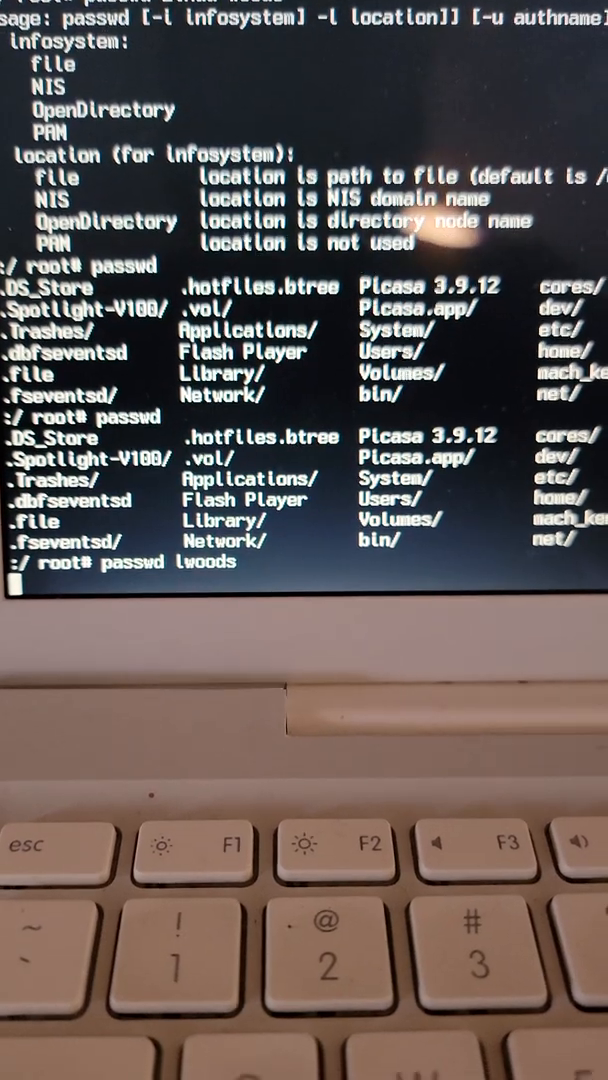
{"action": "key", "text": "enter"}
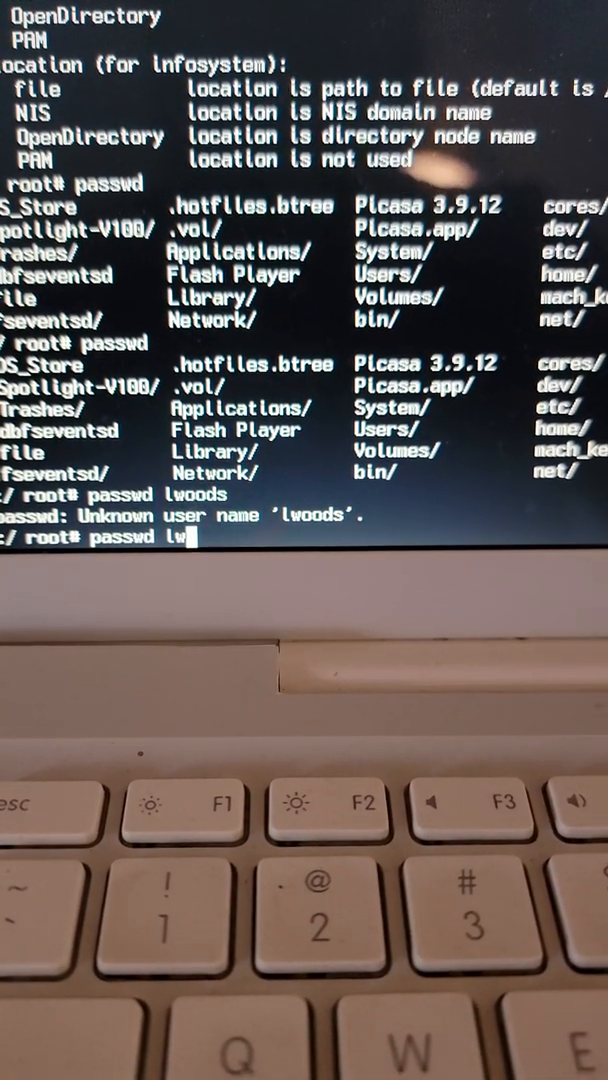
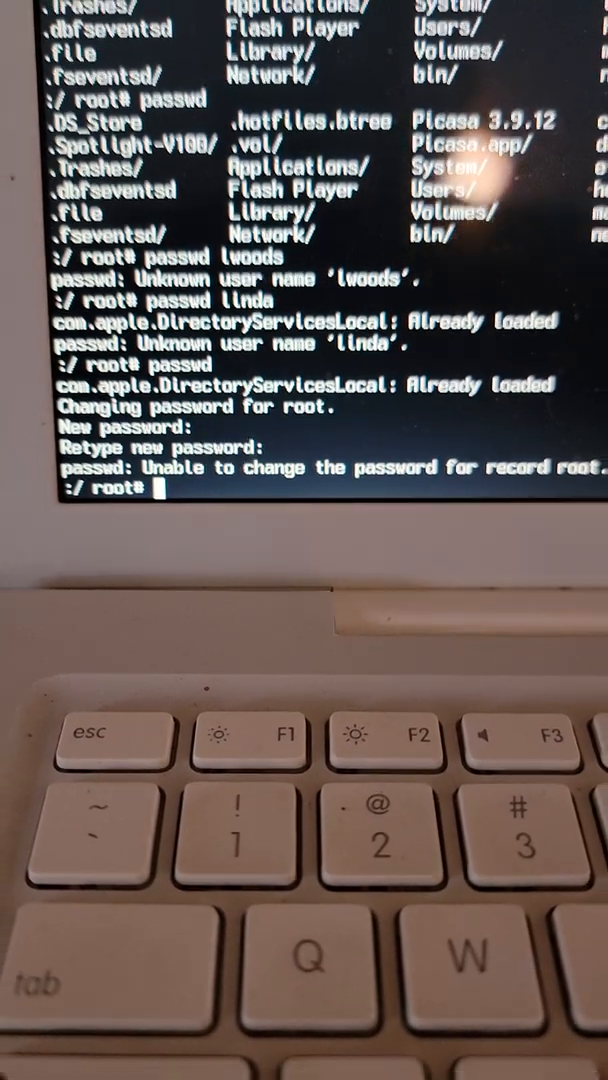
- Change into the Users folder and list its contents after the root password change fails
{"action": "type", "text": "cd us"}
{"action": "type", "text": "ls"}
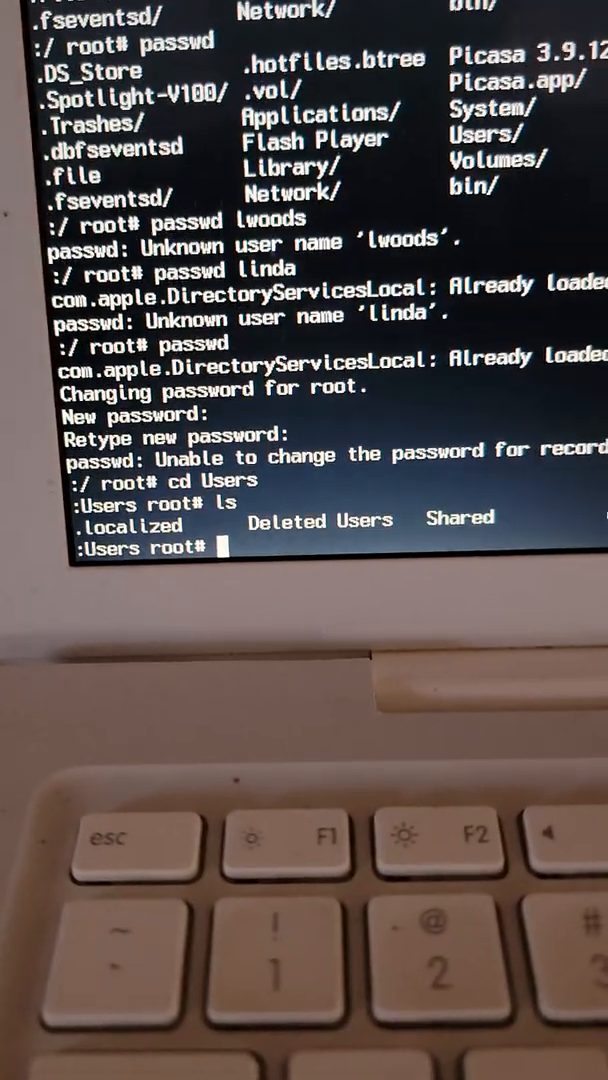
{"action": "type", "text": "cd Users"}
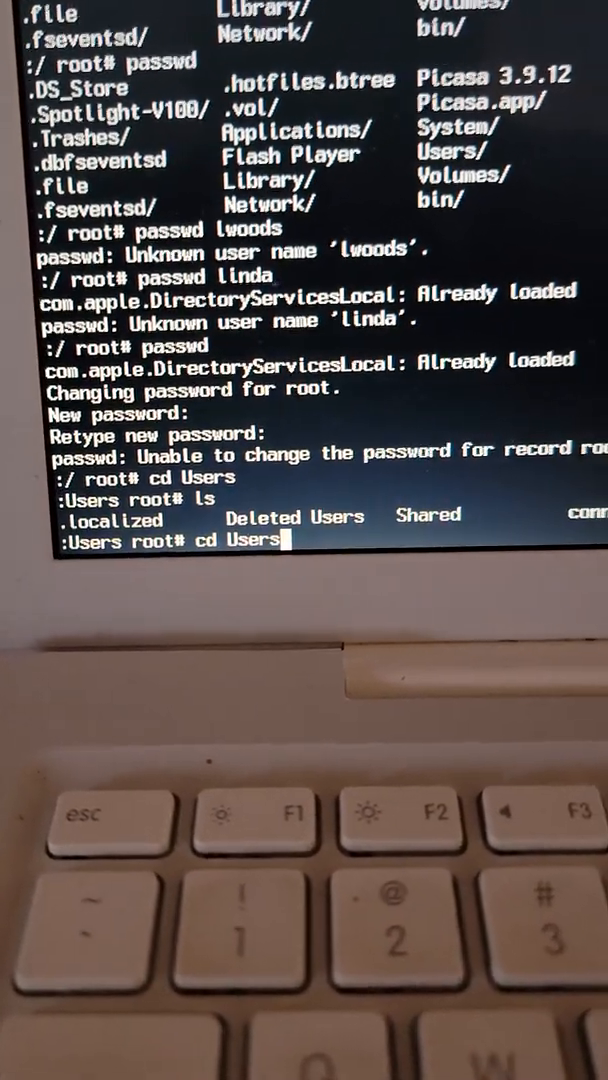
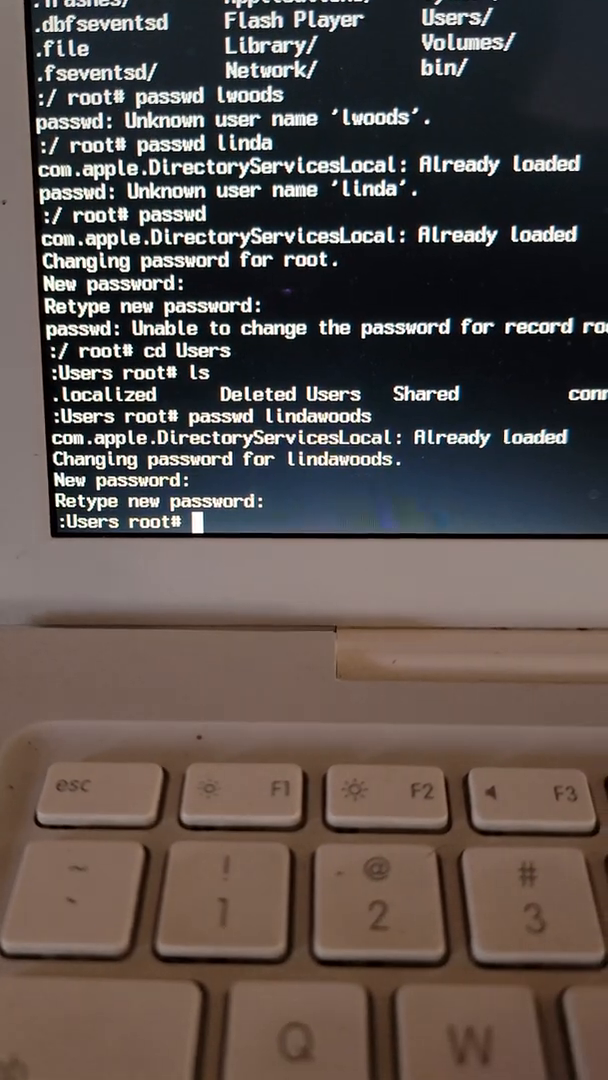
- Exit single-user mode to continue booting the Mac
{"action": "type", "text": "exi"}
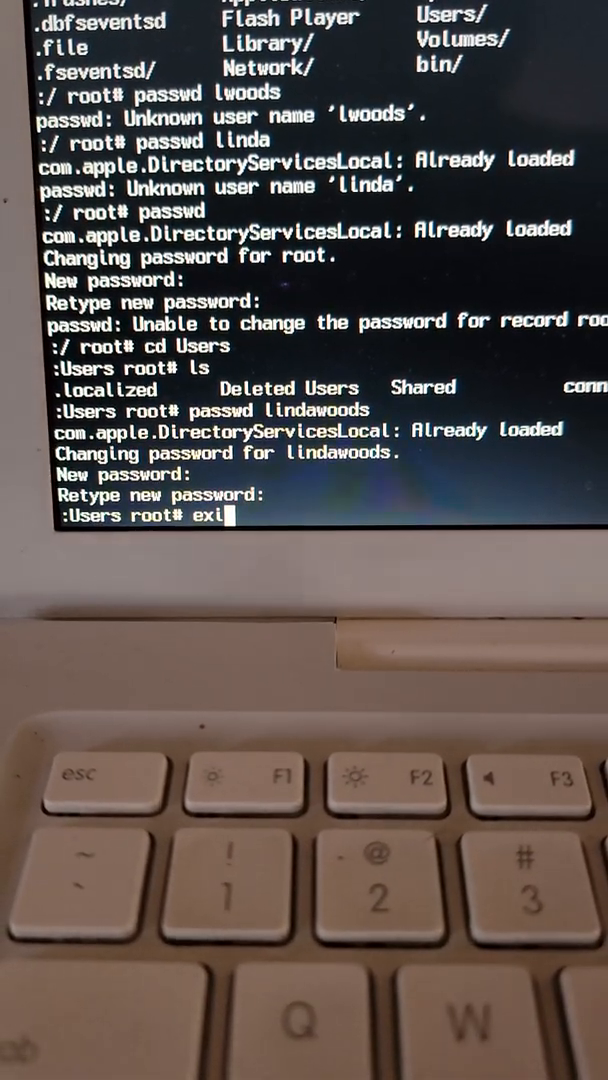
{"action": "key", "text": "Return"}
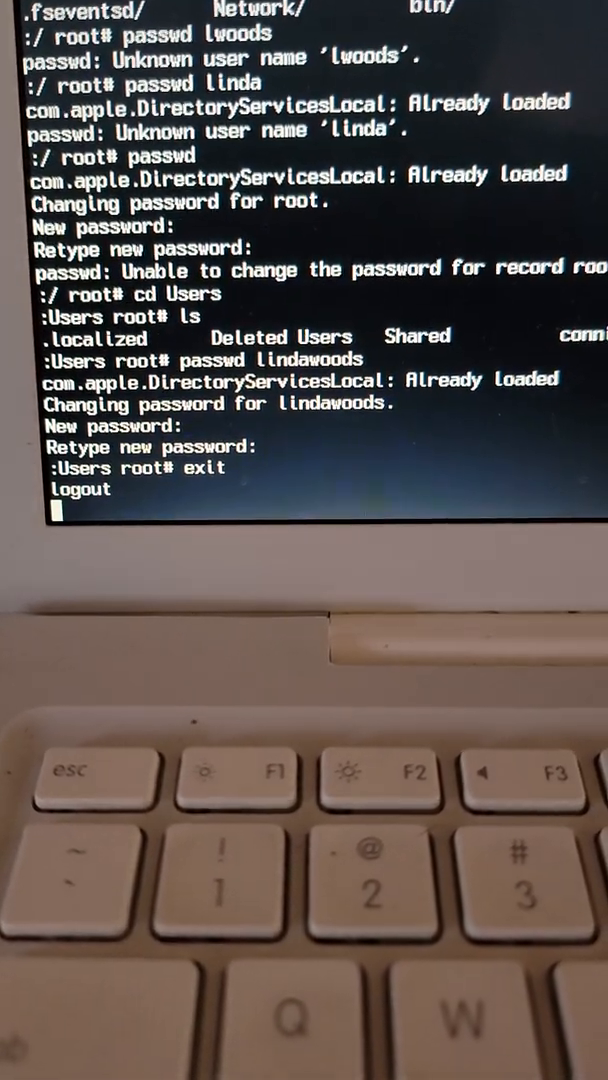